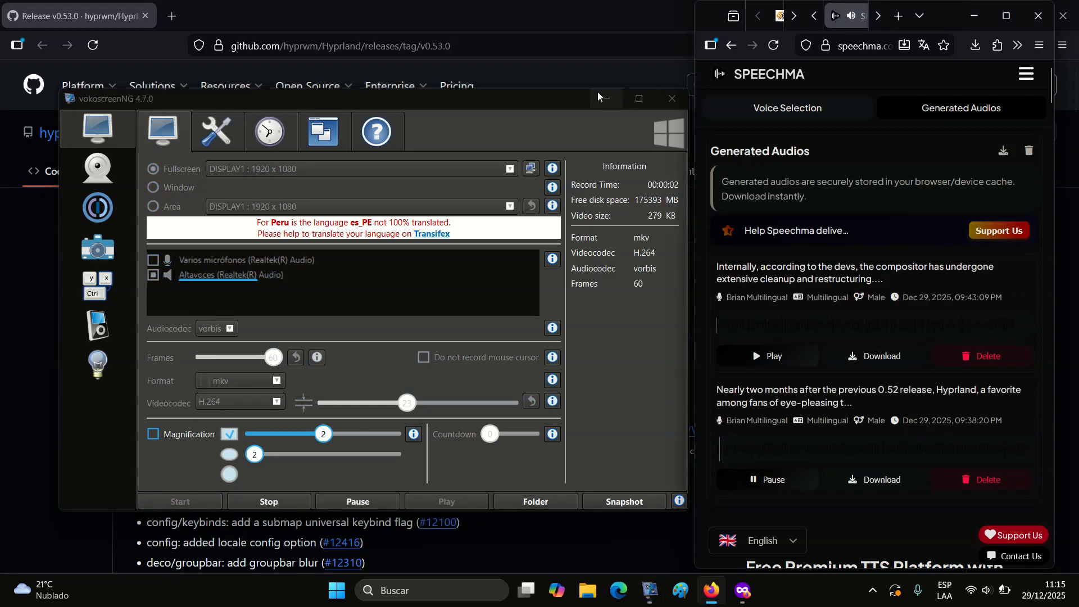
# Step: Minimize the vokoscreenNG recorder and the Speechma window, leaving the v0.53.0 release page
pyautogui.click(670, 98)
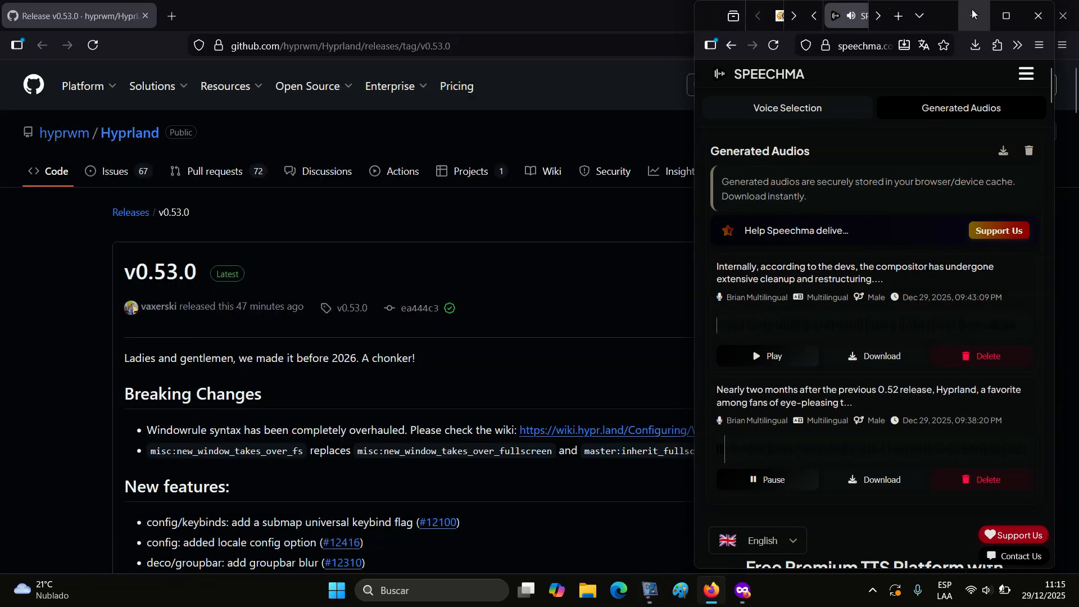
pyautogui.click(1038, 15)
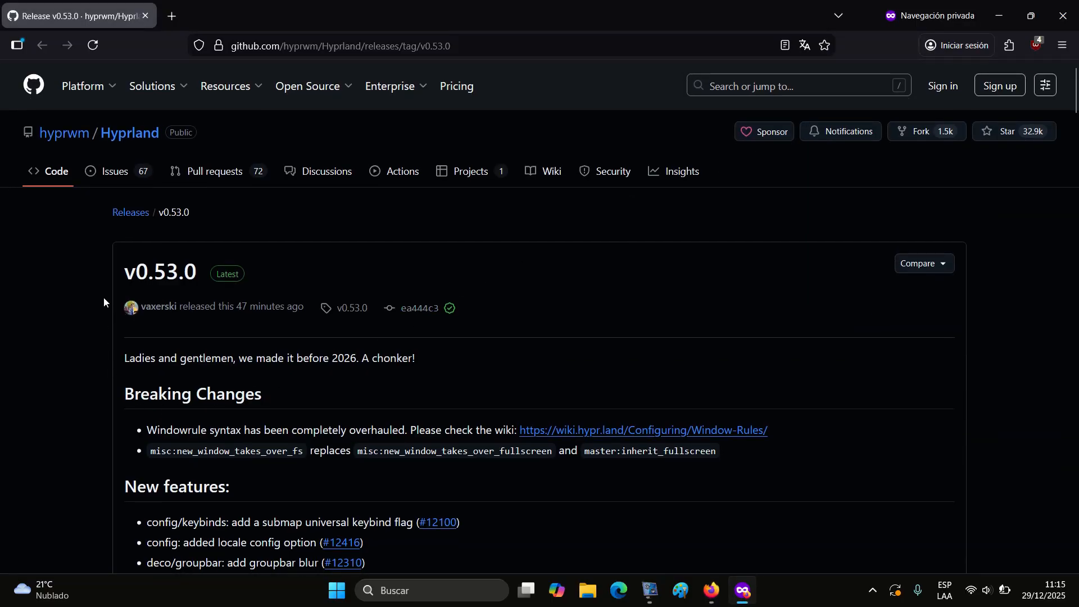
pyautogui.moveTo(129, 267)
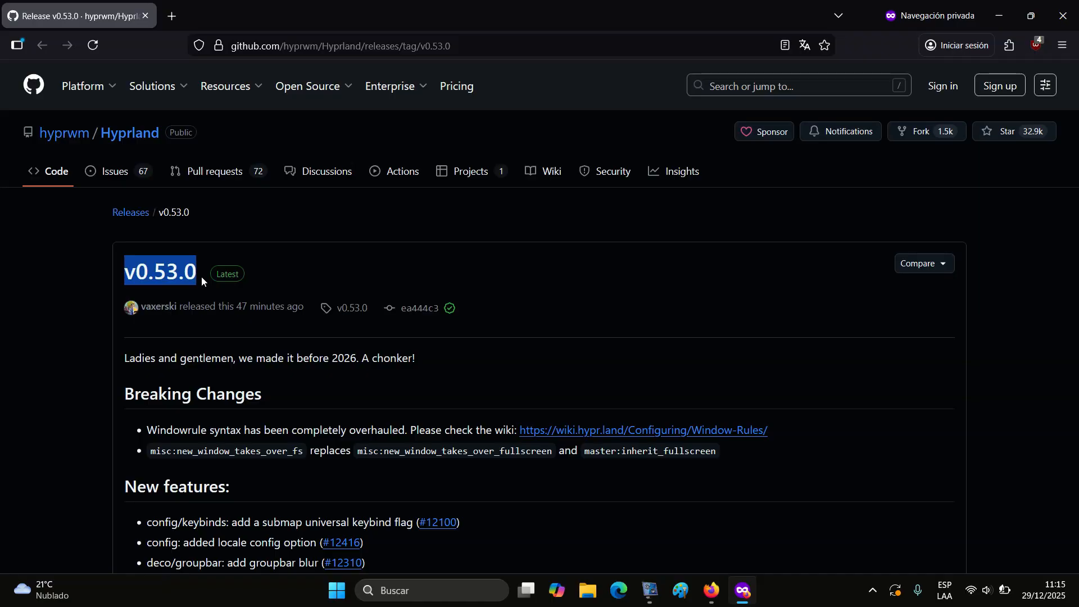
pyautogui.moveTo(427, 273)
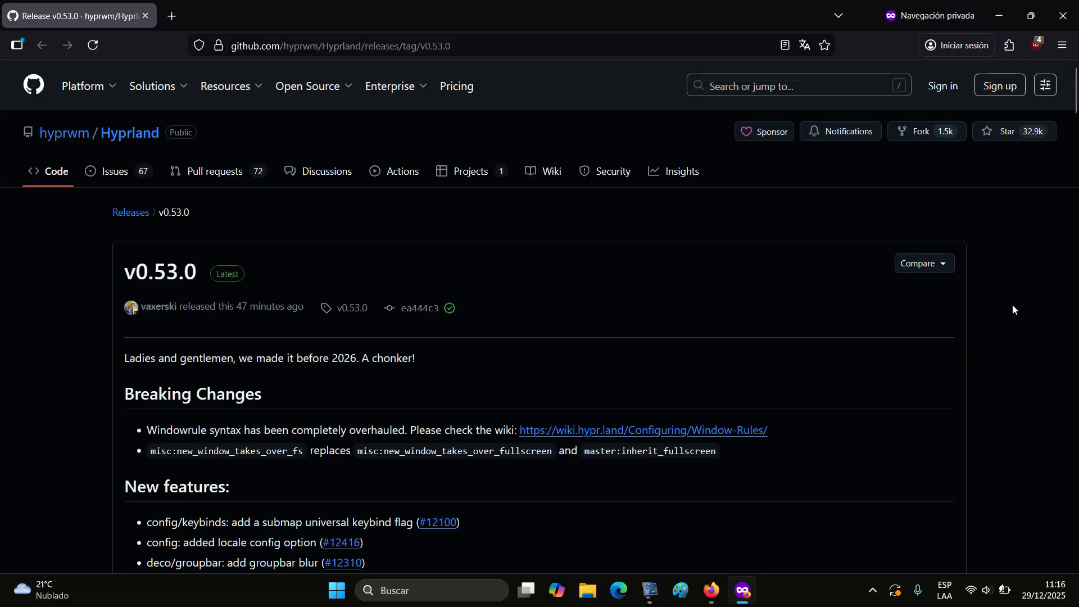
# Step: Scroll through Breaking Changes and New features until the Fixes heading appears
pyautogui.scroll(-3)
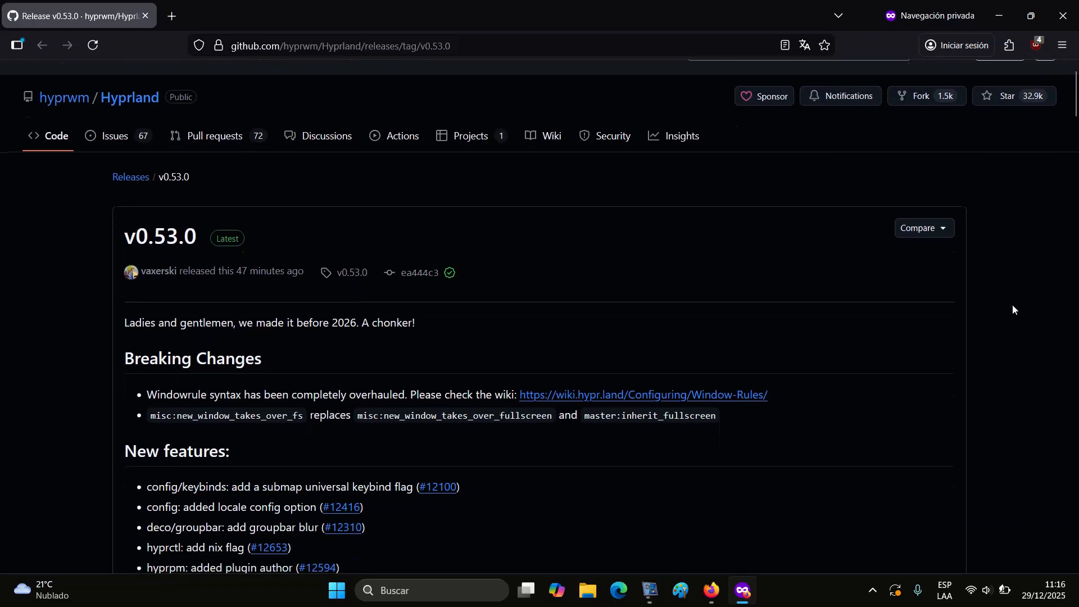
pyautogui.scroll(-3)
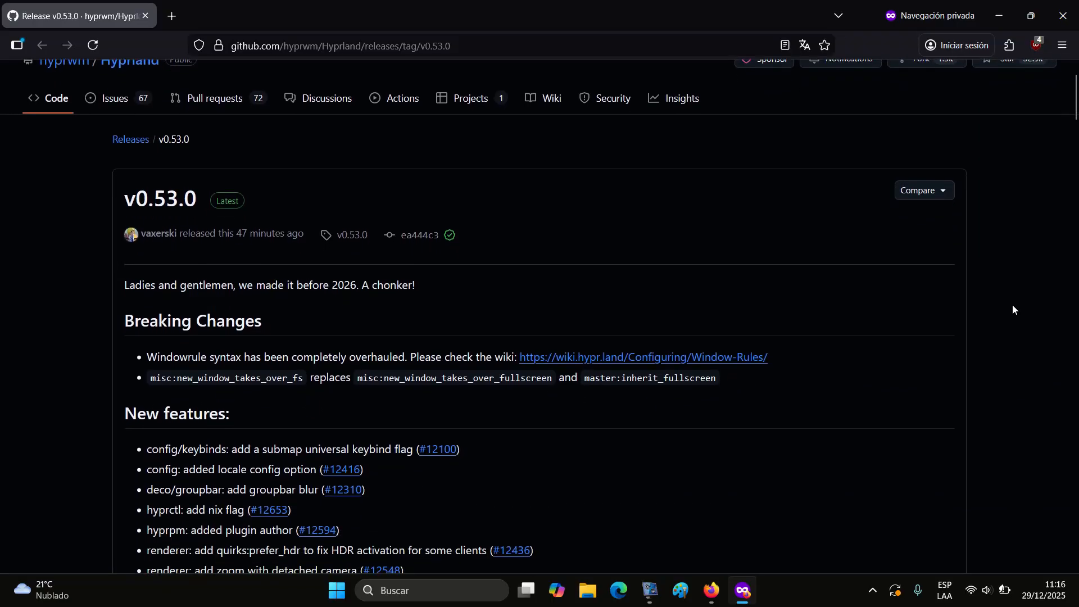
pyautogui.scroll(-3)
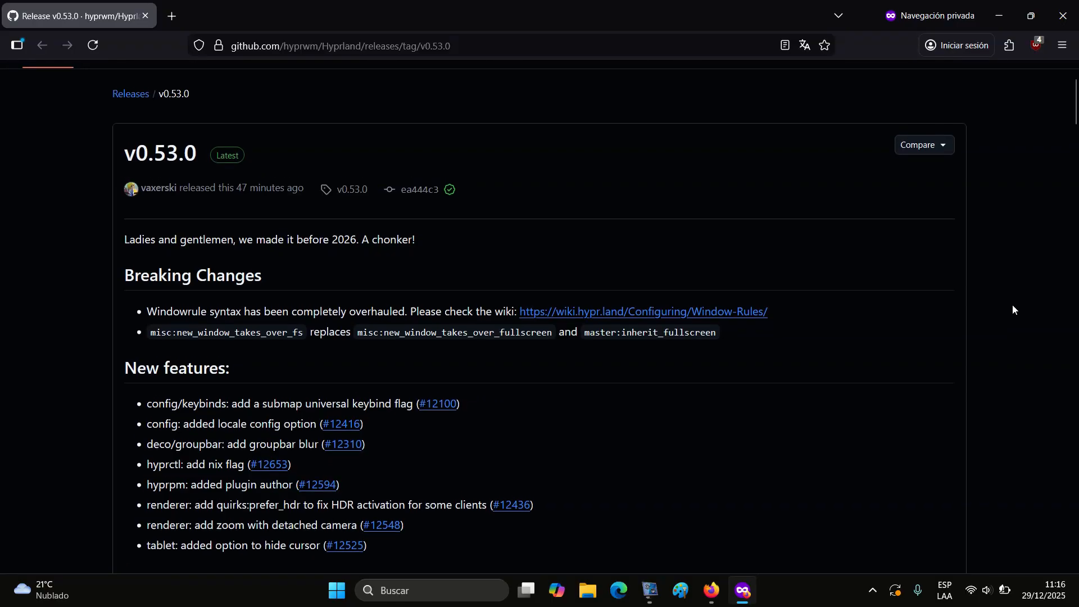
pyautogui.scroll(3)
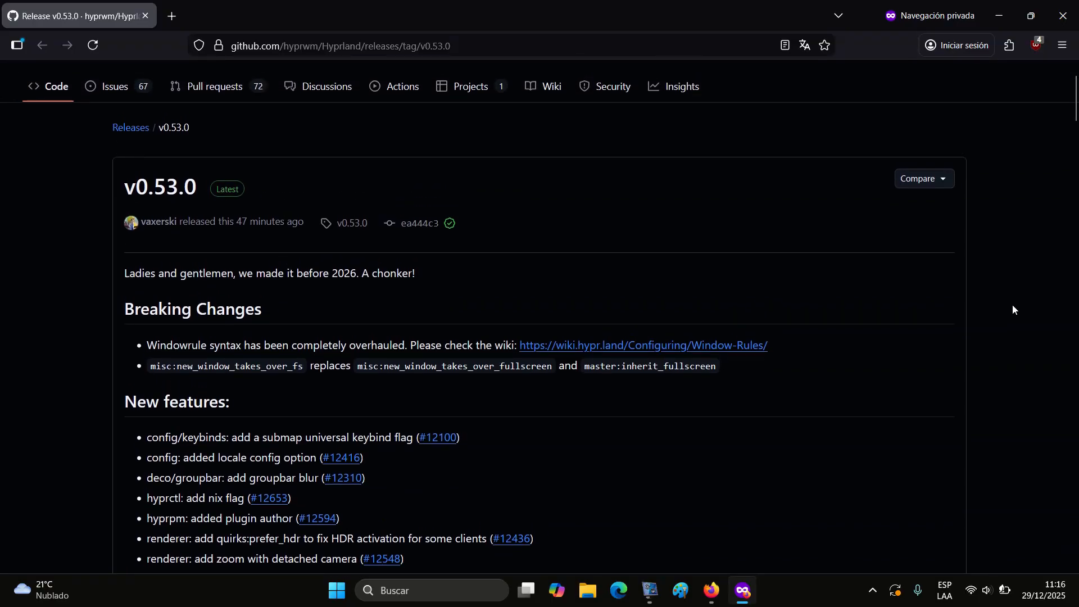
pyautogui.scroll(-3)
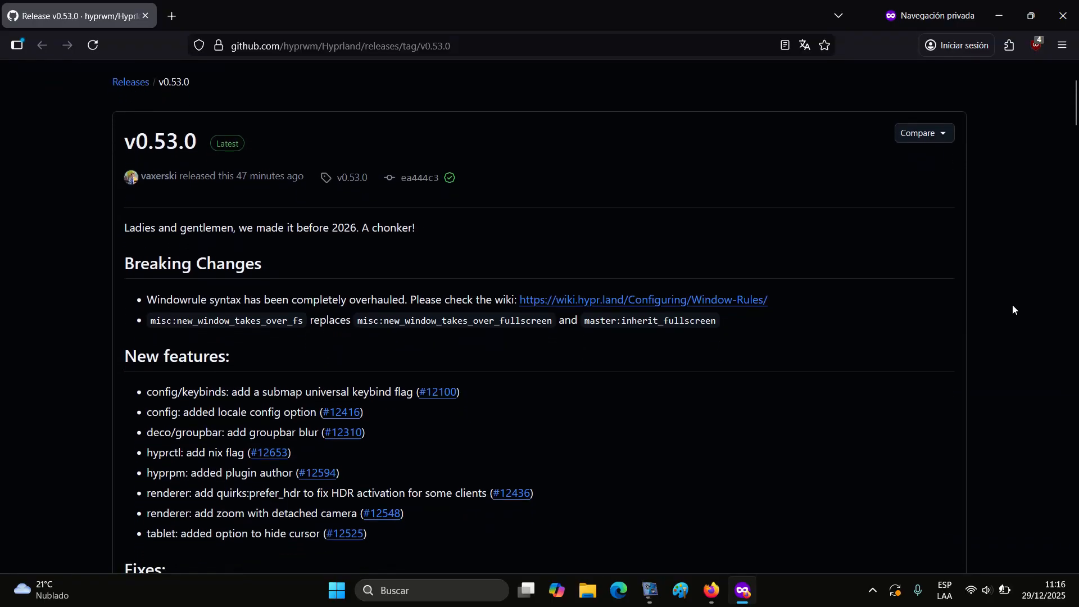
pyautogui.scroll(-3)
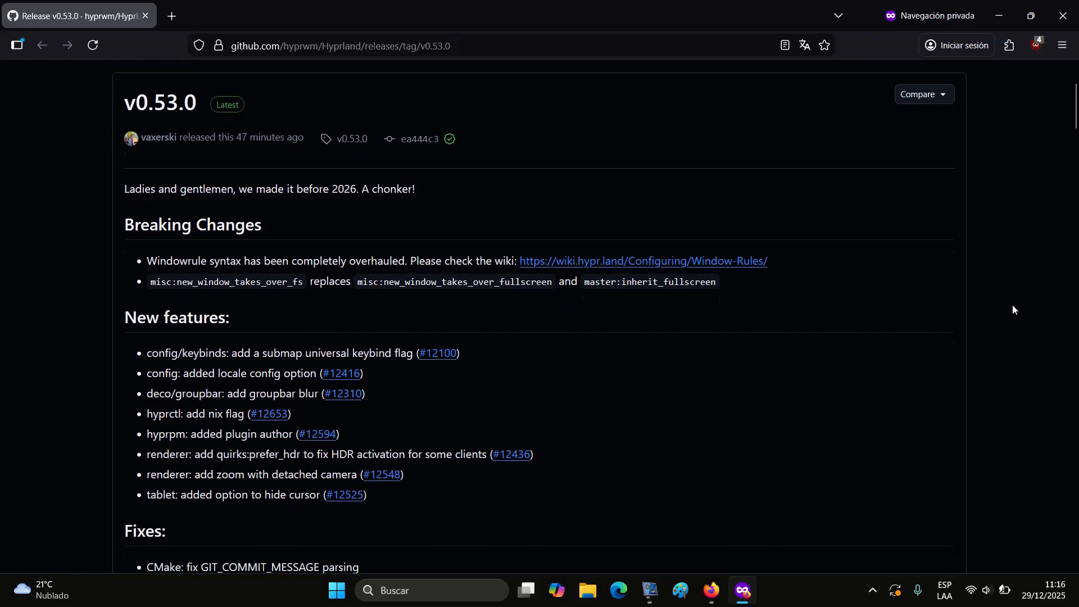
pyautogui.scroll(-3)
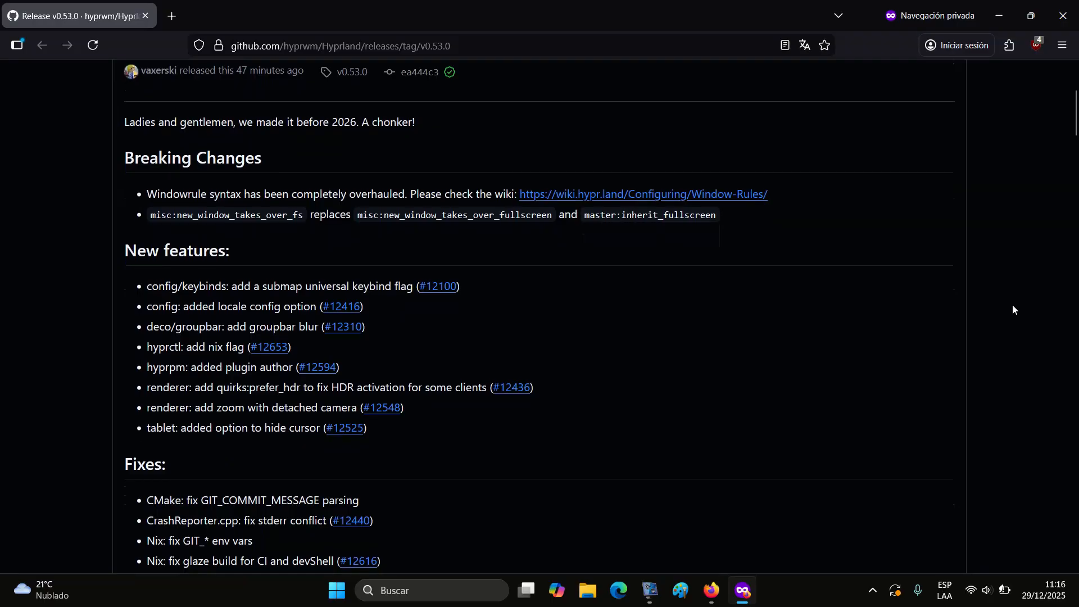
pyautogui.scroll(-3)
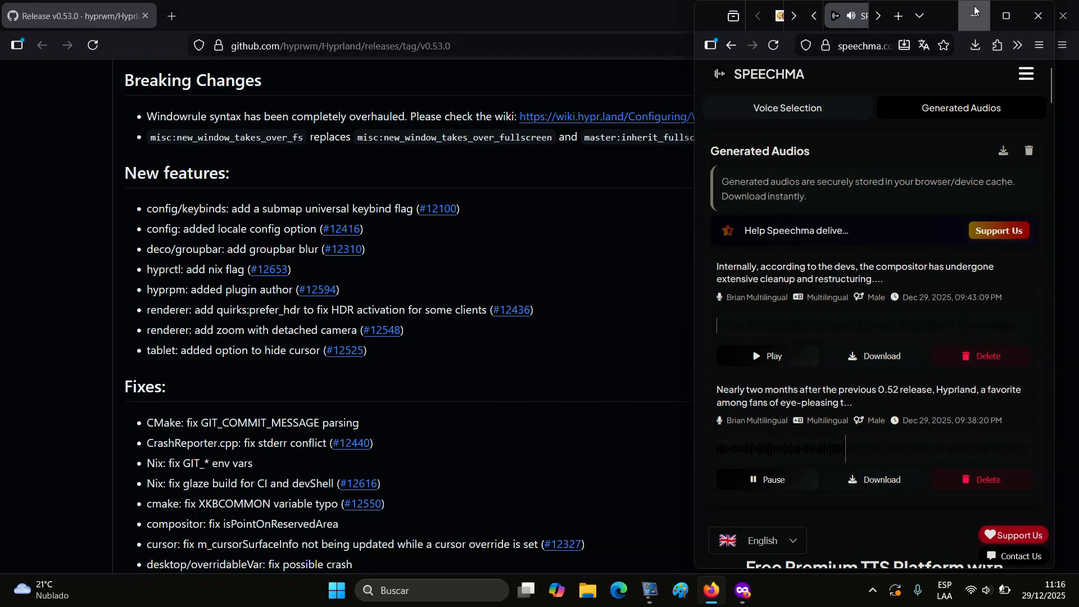
# Step: Minimize the Speechma window and scroll a little further down the Fixes entries
pyautogui.click(1036, 16)
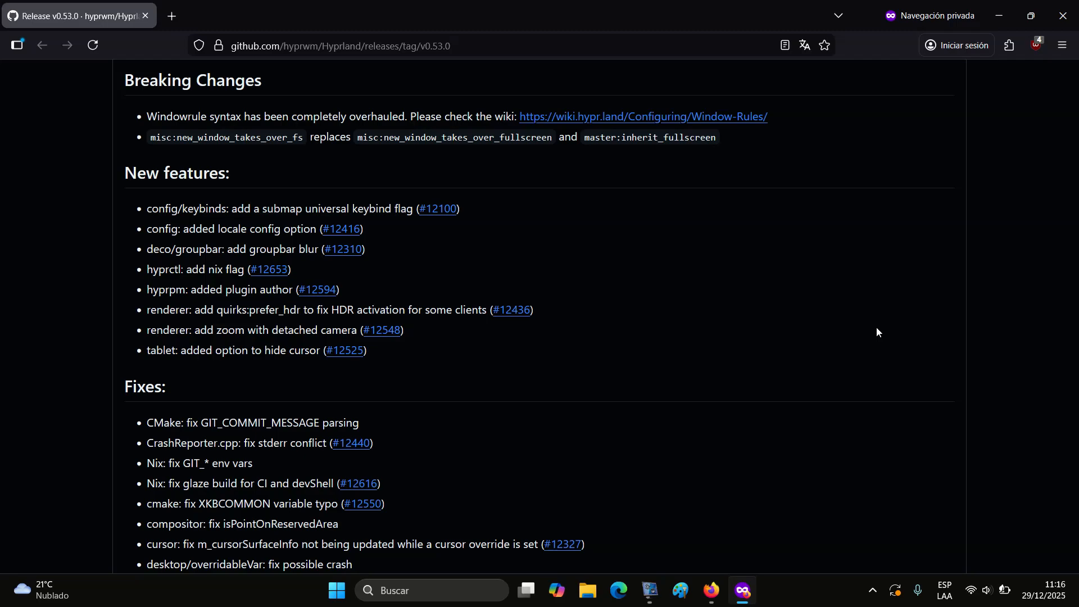
pyautogui.scroll(-3)
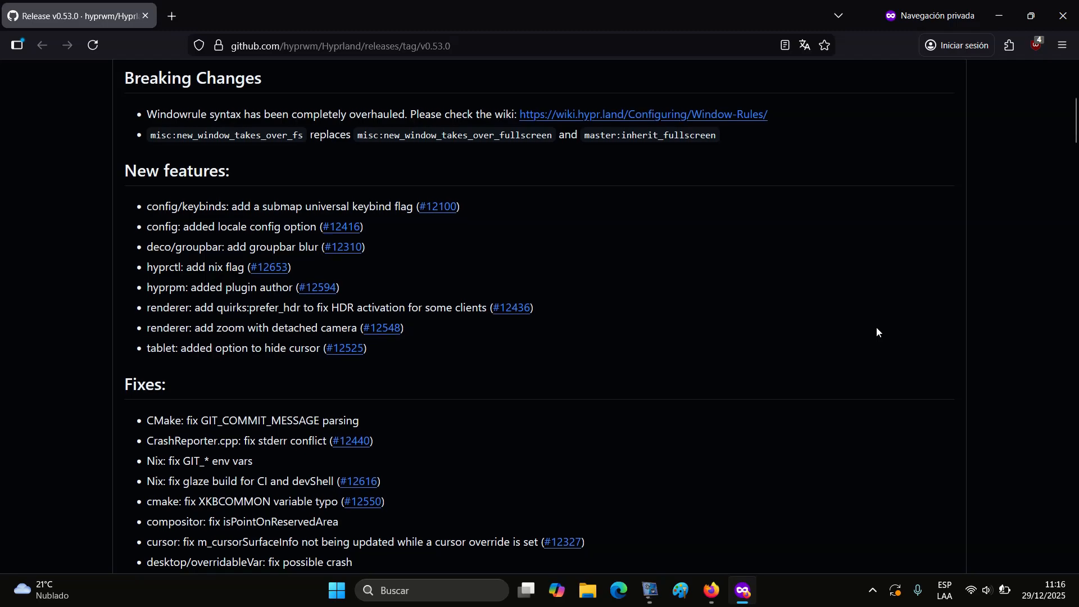
pyautogui.scroll(-3)
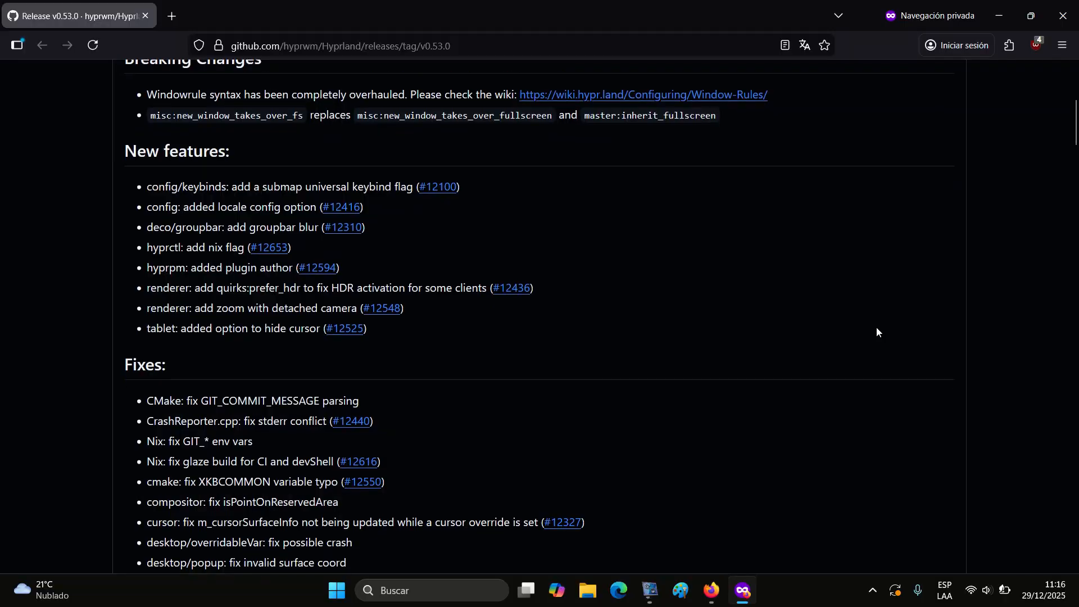
pyautogui.scroll(-3)
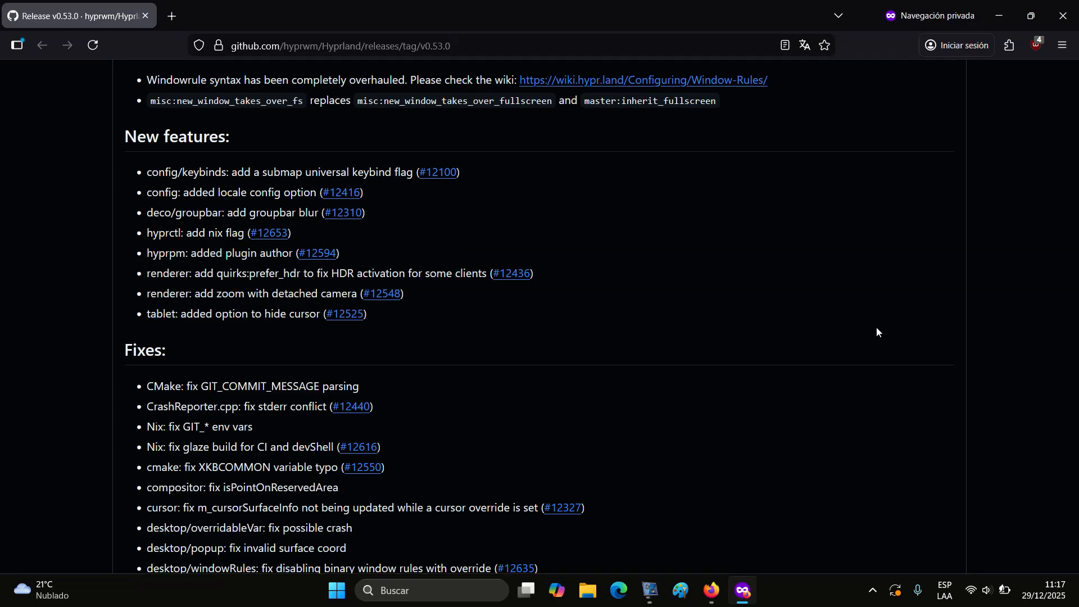
# Step: Scroll the Fixes list down to the protocols entries, briefly playing Speechma
pyautogui.scroll(-3)
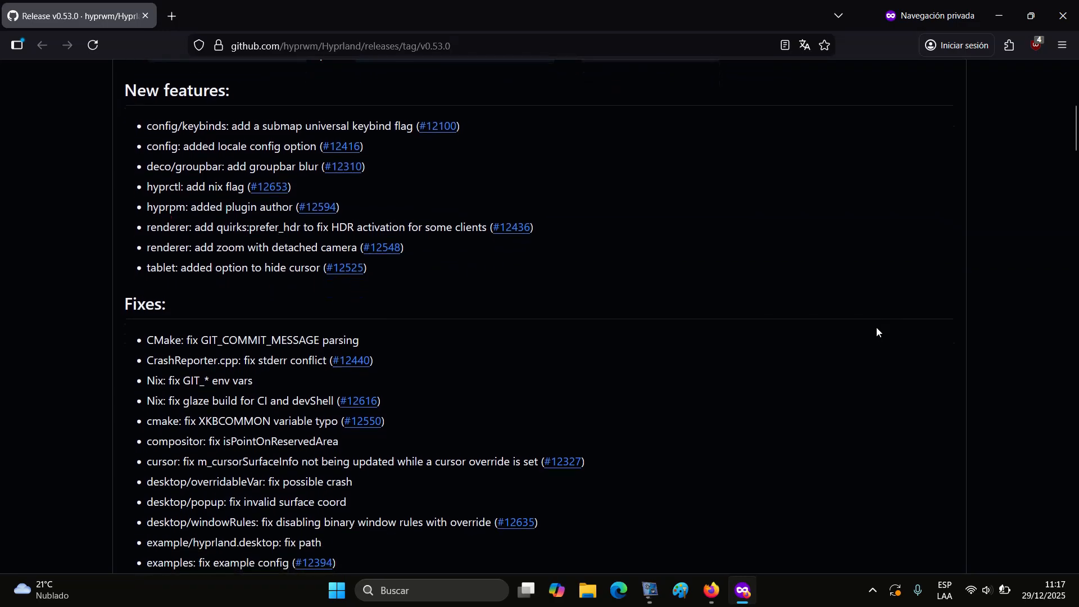
pyautogui.scroll(-3)
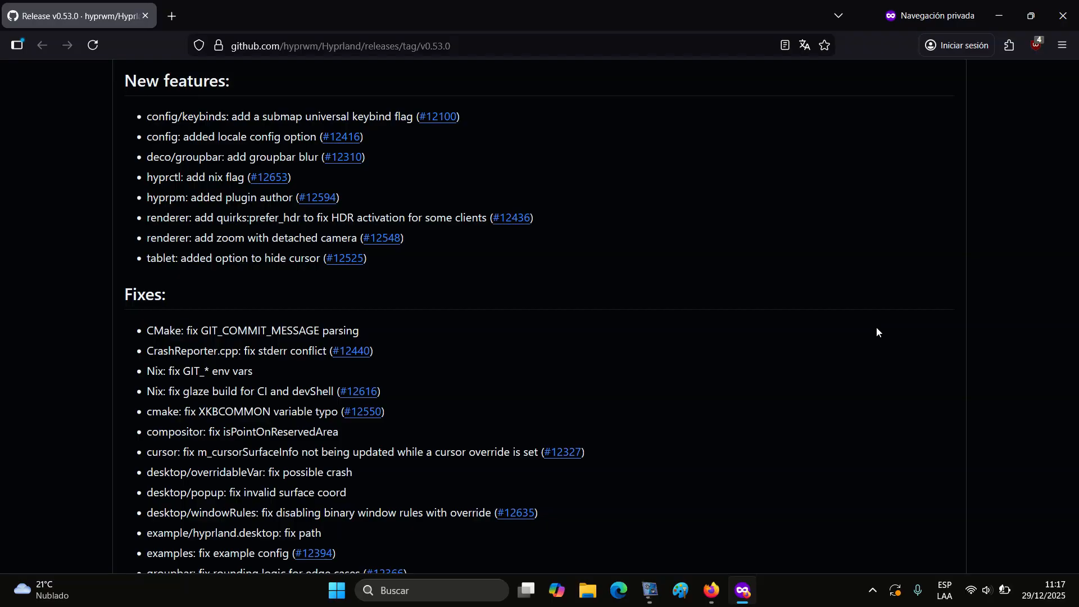
pyautogui.scroll(-3)
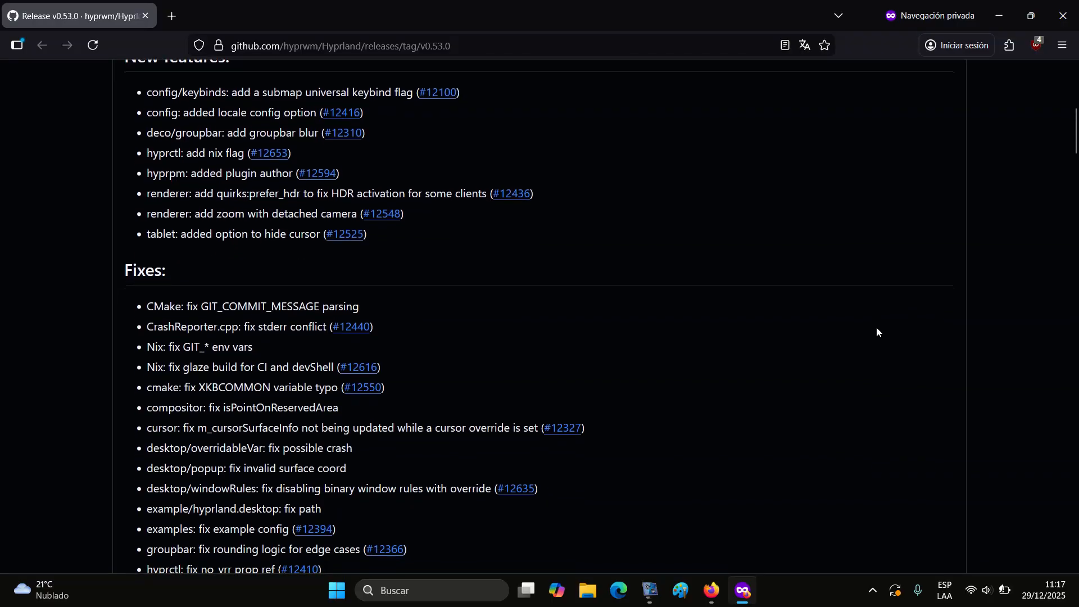
pyautogui.scroll(-3)
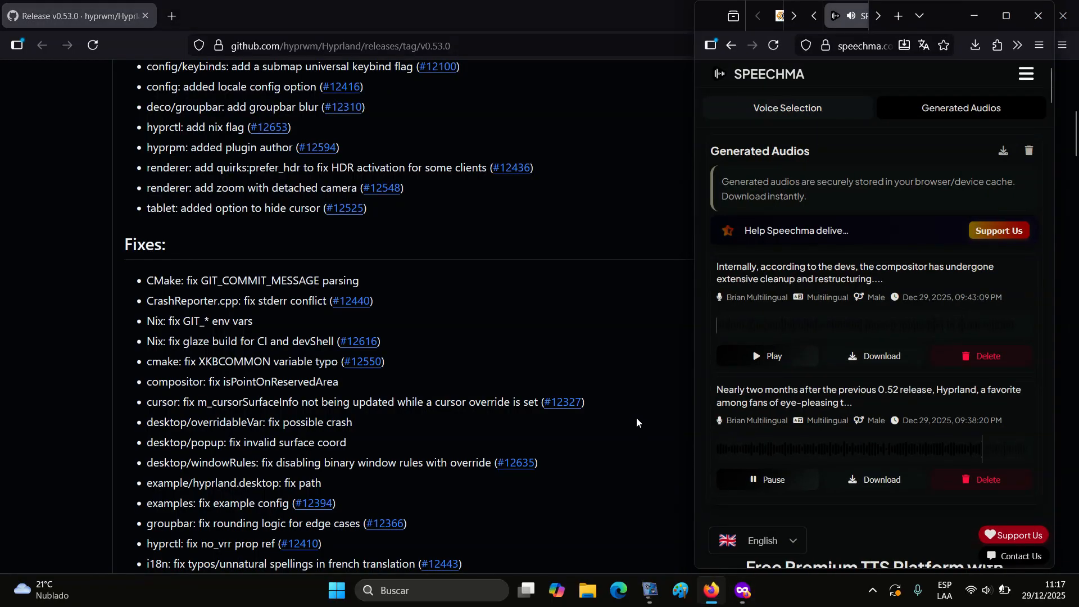
pyautogui.scroll(-3)
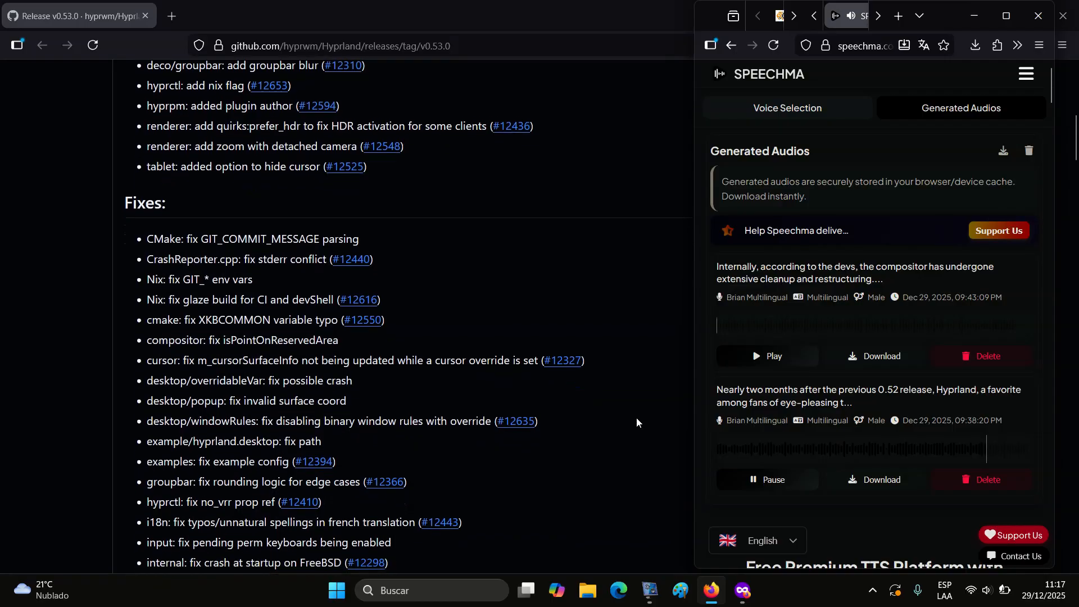
pyautogui.scroll(-3)
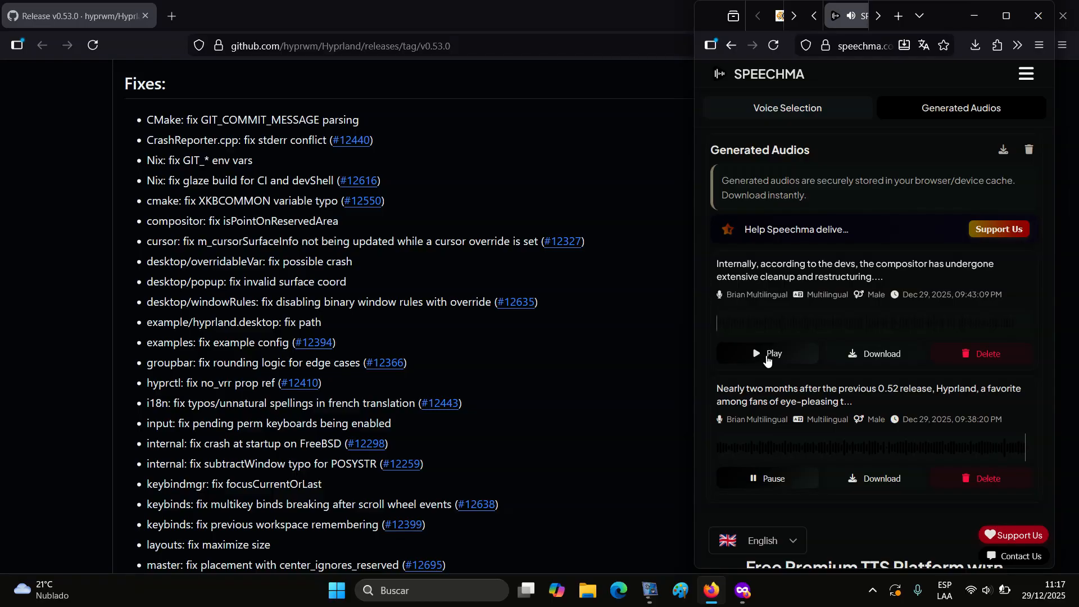
pyautogui.click(767, 352)
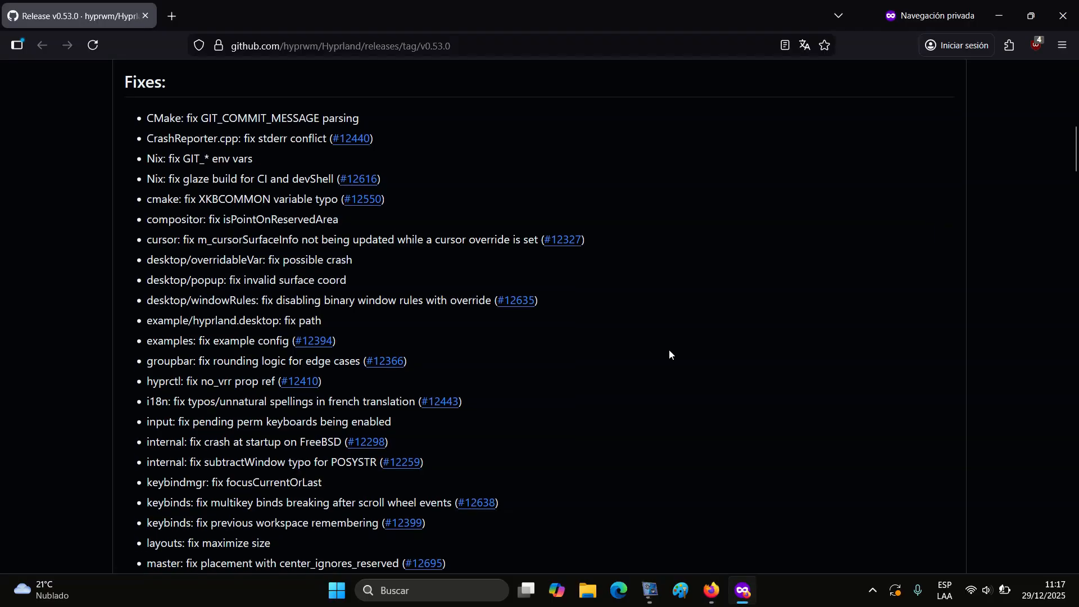
pyautogui.scroll(-3)
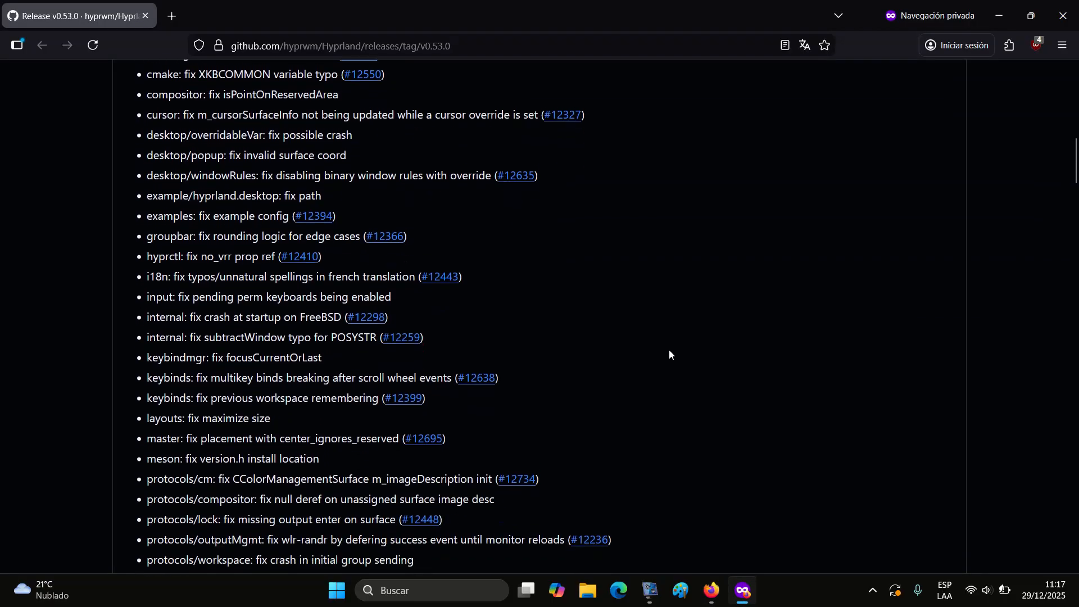
# Step: Scroll past the remaining Fixes and Other lists to Special thanks and Sponsors
pyautogui.scroll(-3)
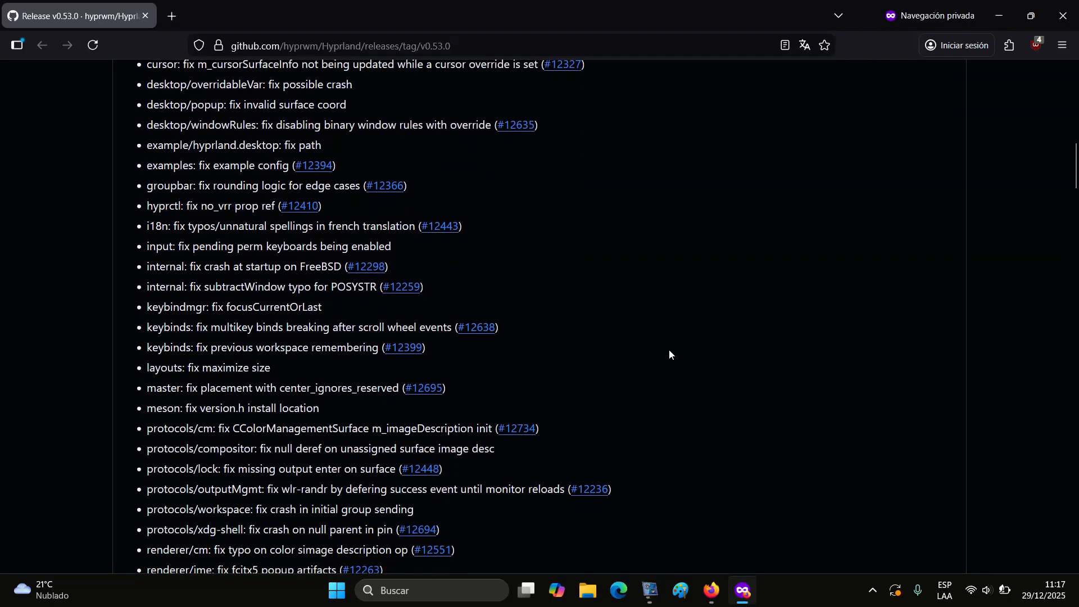
pyautogui.scroll(-3)
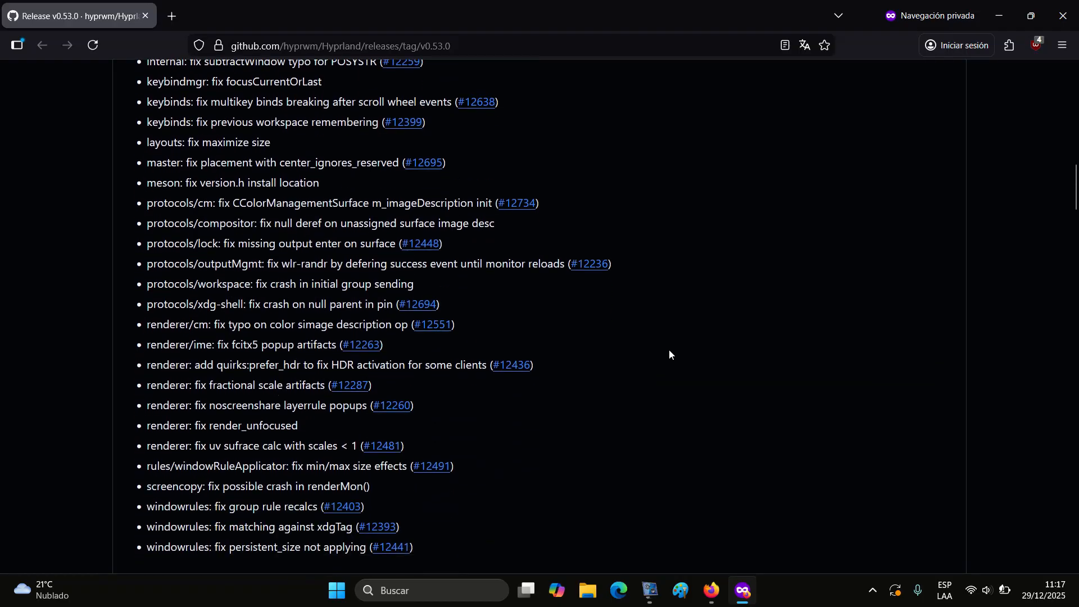
pyautogui.scroll(-3)
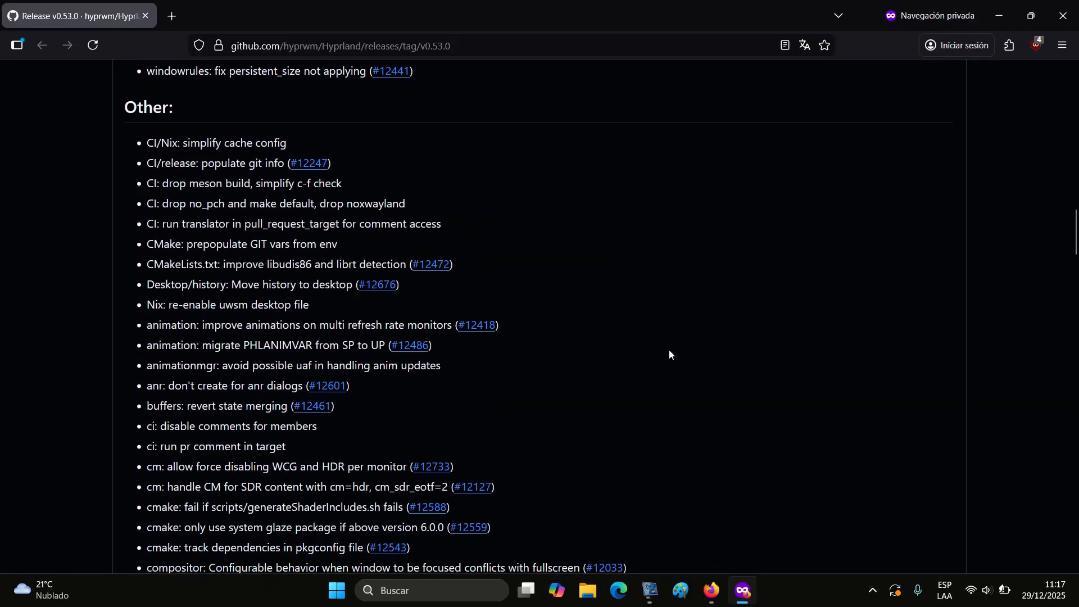
pyautogui.scroll(-3)
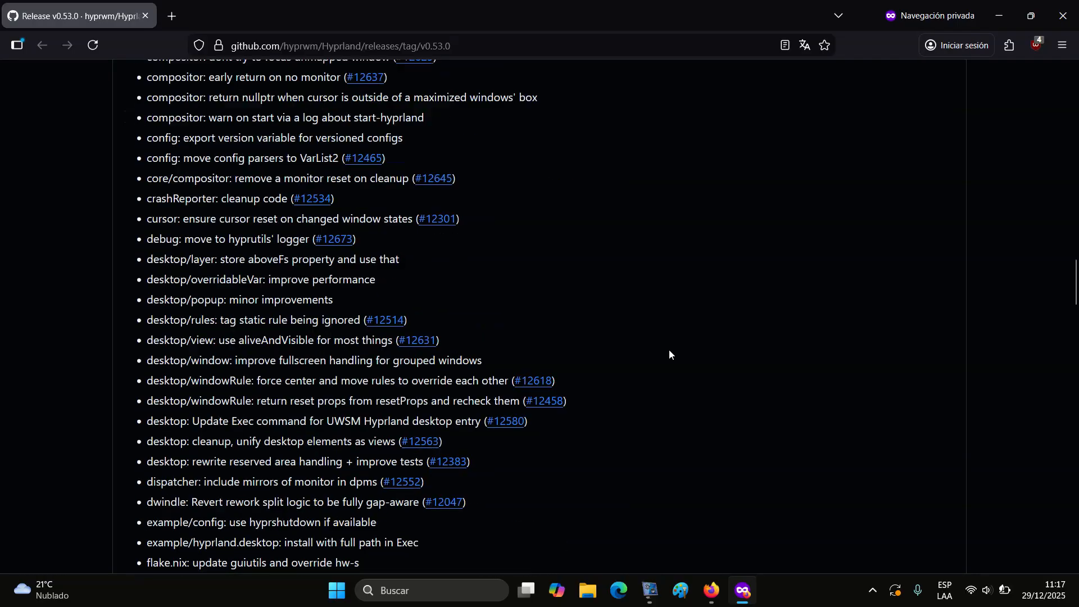
pyautogui.scroll(-3)
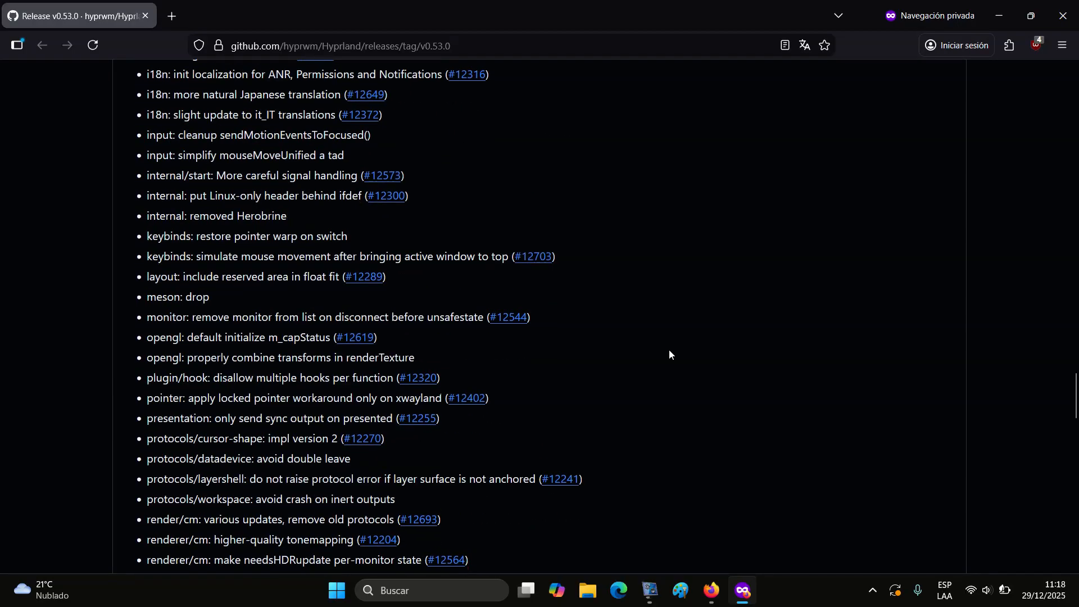
pyautogui.scroll(-3)
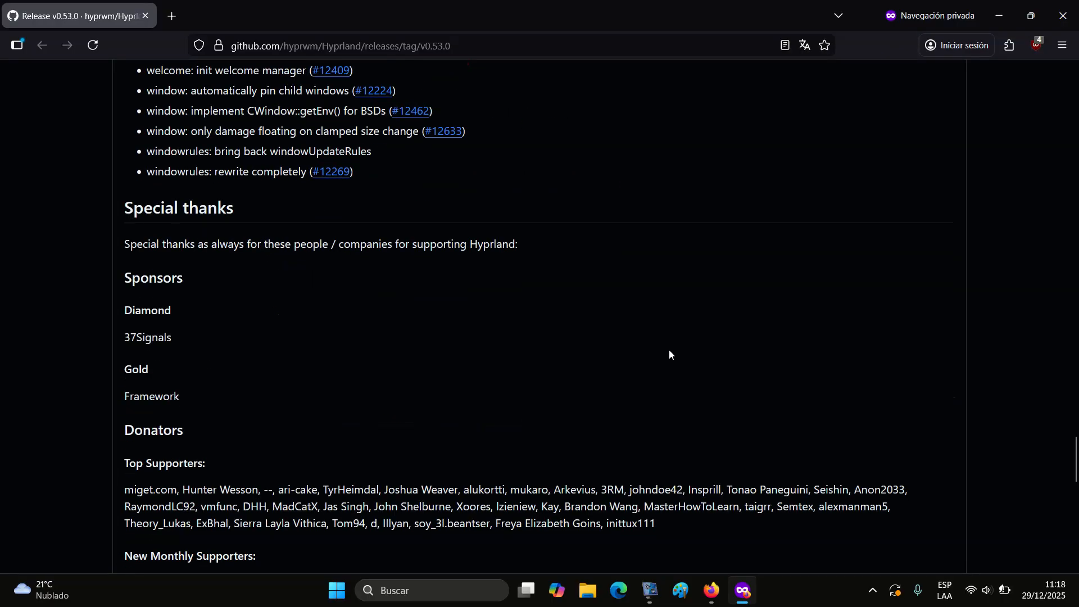
# Step: Scroll past the donator names to the Full Changelog link and Assets list
pyautogui.scroll(-3)
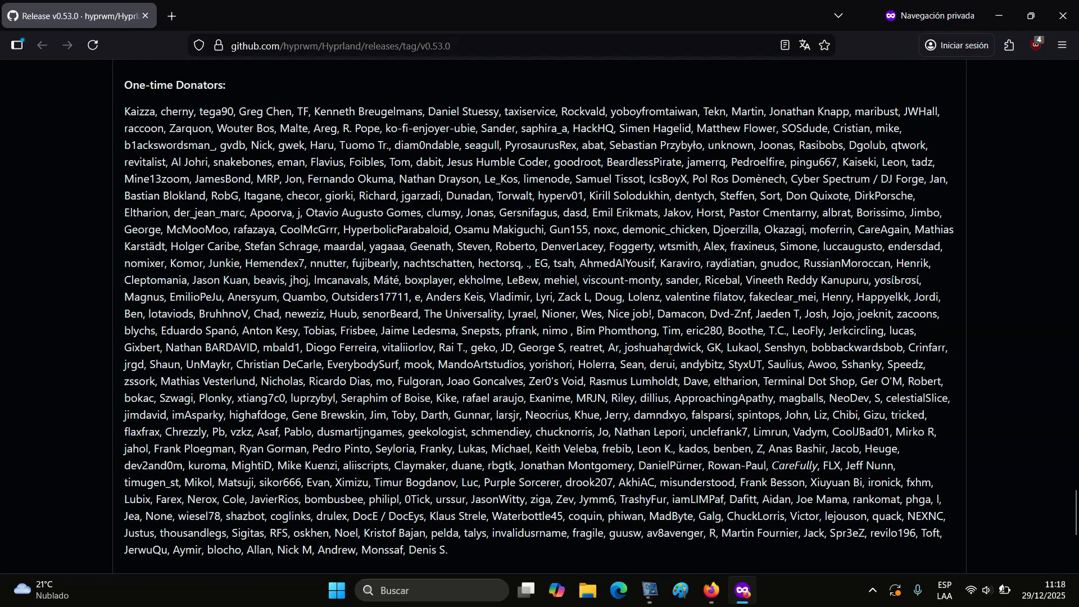
pyautogui.scroll(-3)
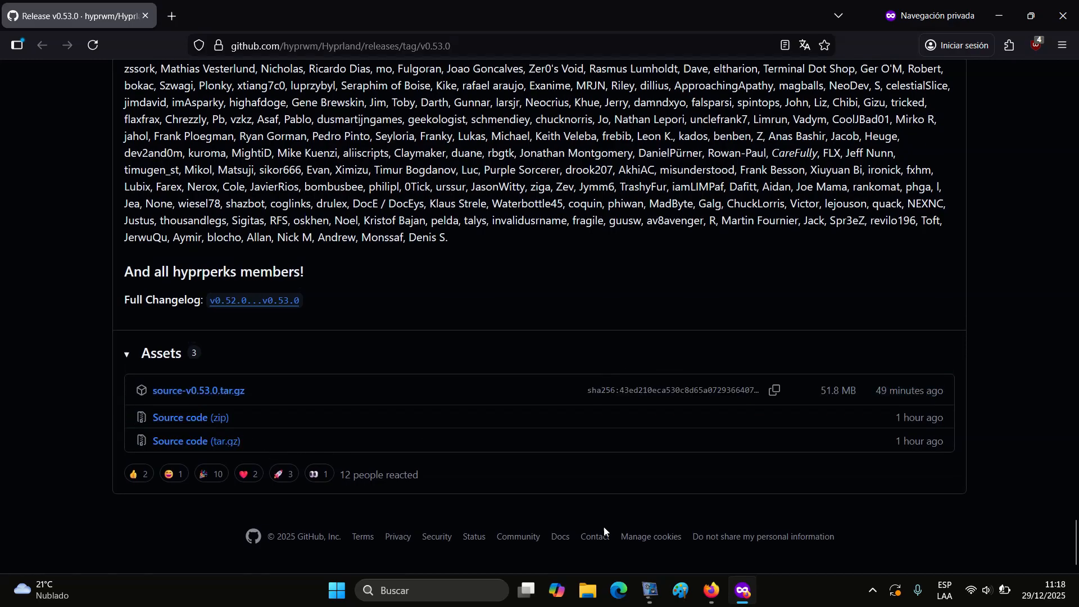
pyautogui.click(711, 590)
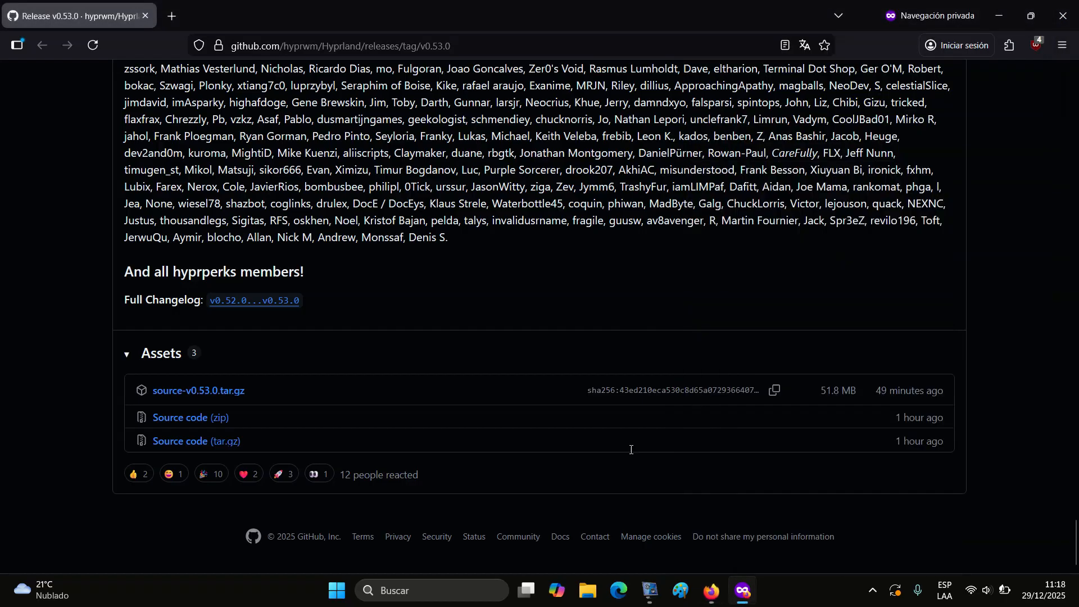
pyautogui.moveTo(630, 452)
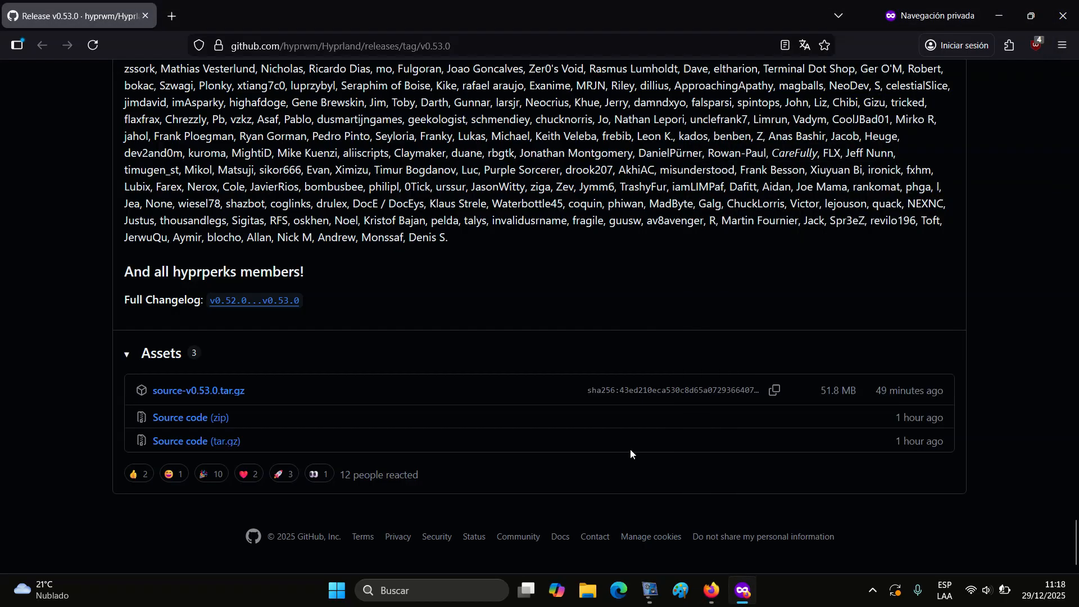
pyautogui.moveTo(191, 417)
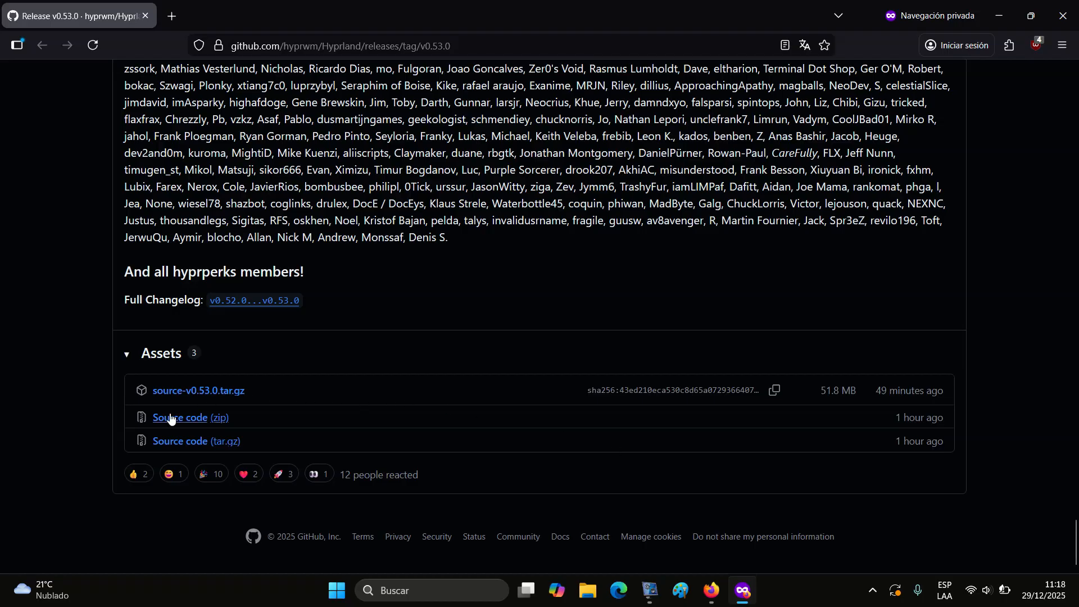
pyautogui.moveTo(198, 390)
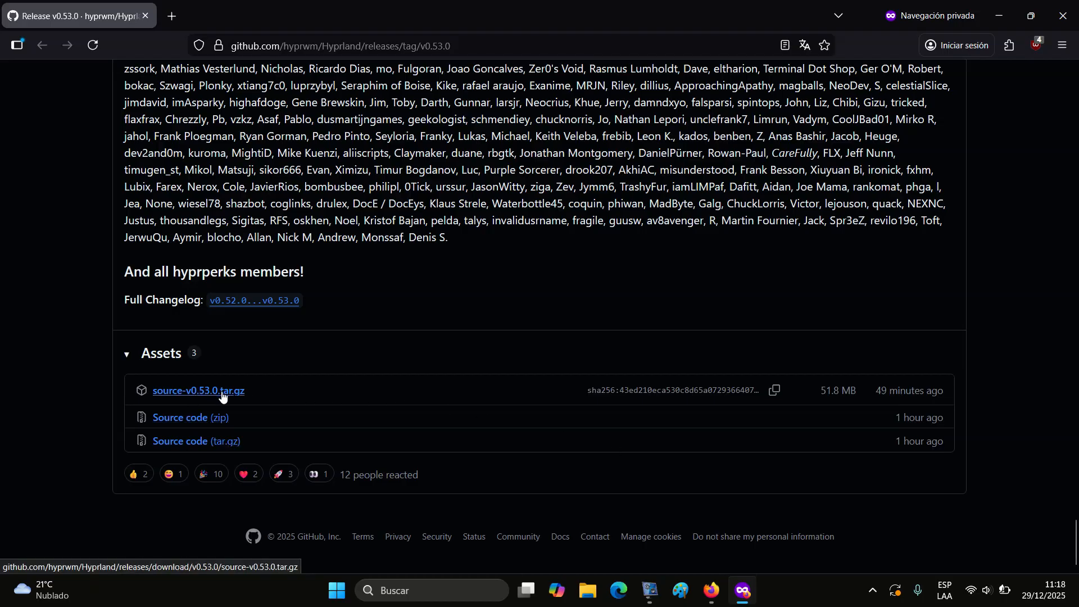
pyautogui.click(709, 589)
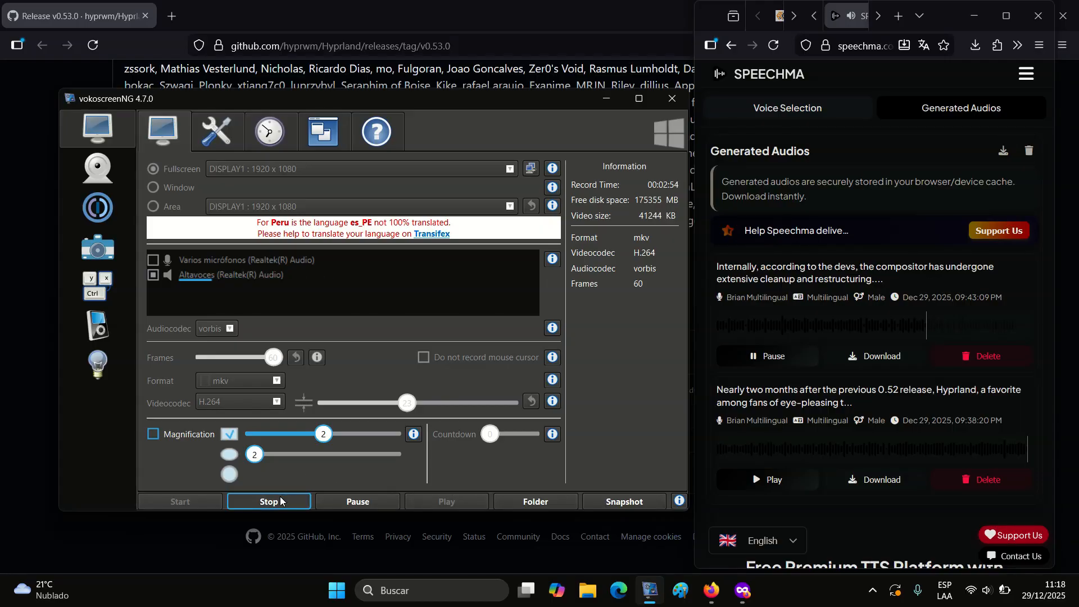
pyautogui.moveTo(280, 500)
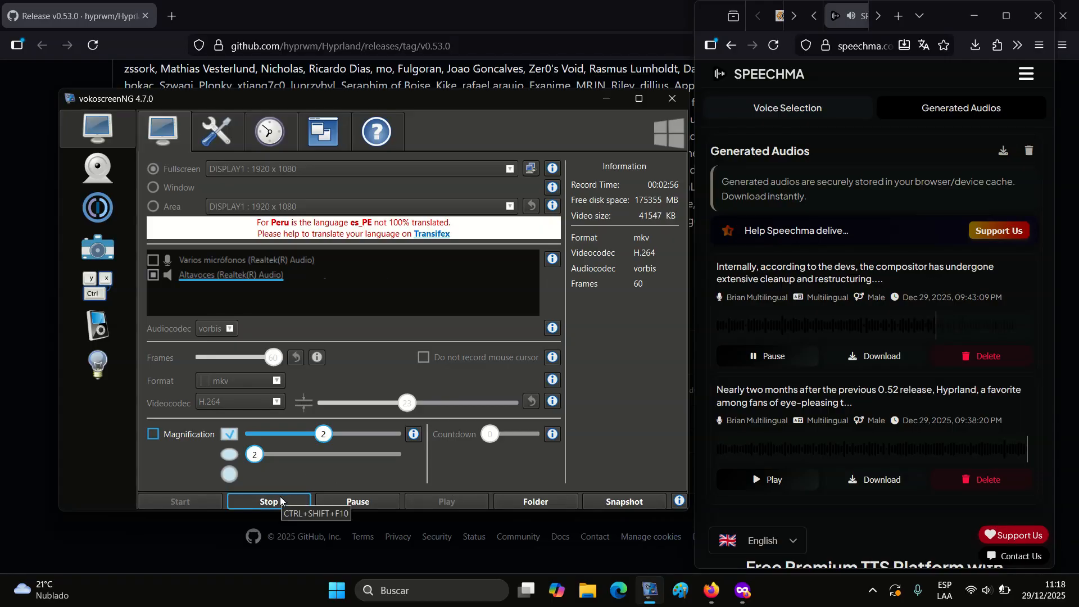